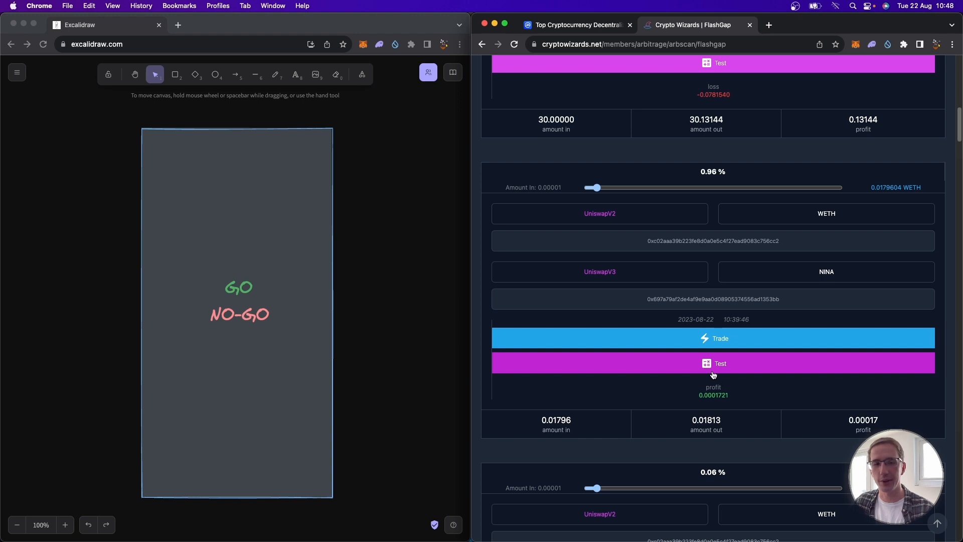
Run npx hardhat test in the integrated terminal so the flash-loan test executes its three swaps
{"action": "scroll", "scroll_direction": "down", "scroll_amount": 3}
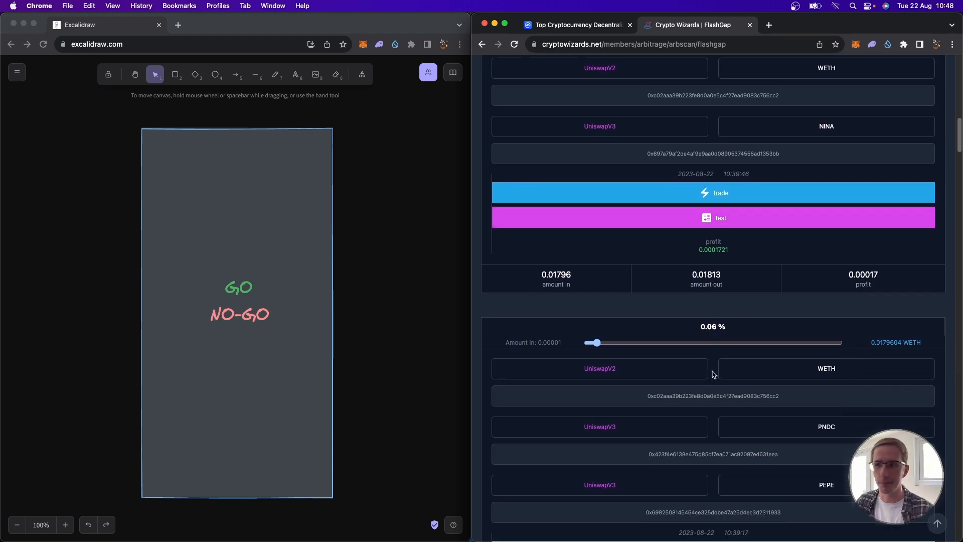
{"action": "scroll", "scroll_direction": "down", "scroll_amount": 3}
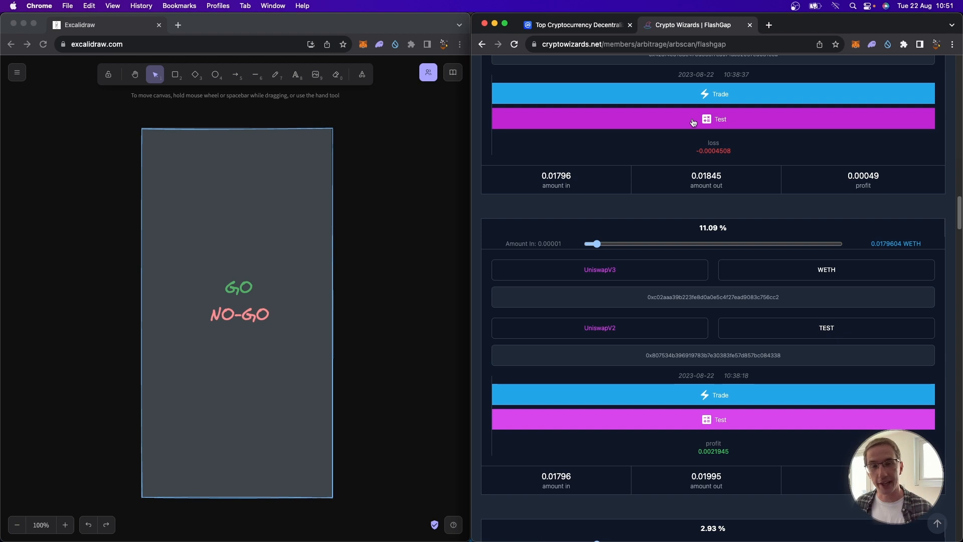
{"action": "left_click", "coordinate": [574, 25]}
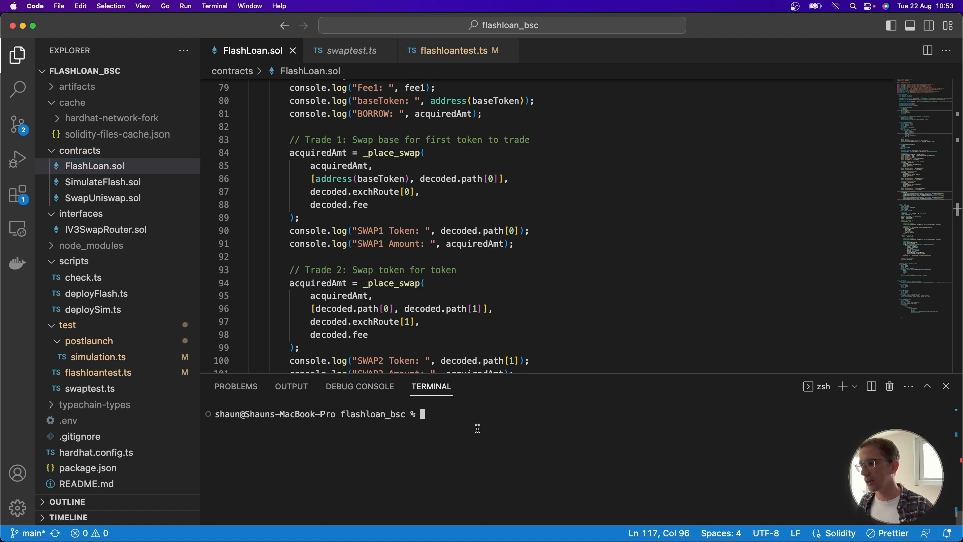
{"action": "type", "text": "npx hardhat test"}
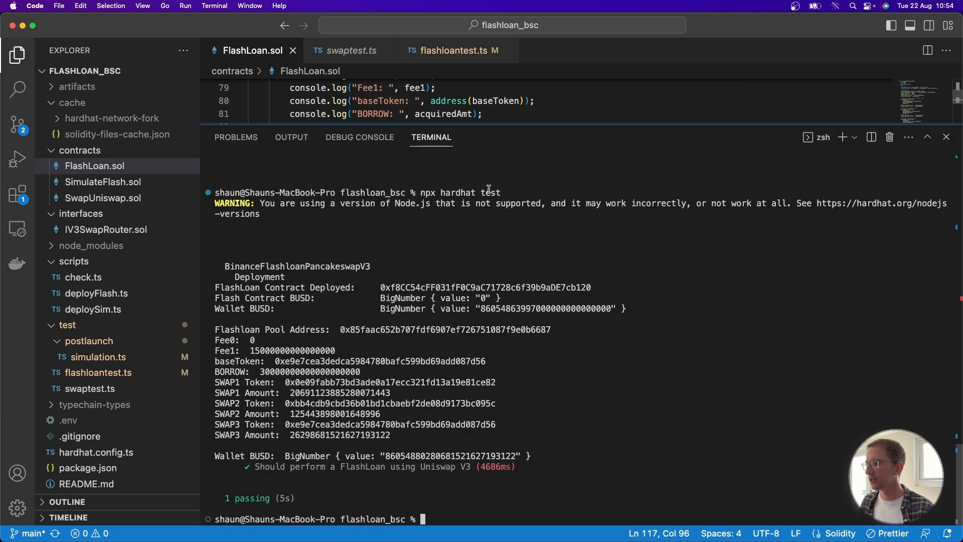
{"action": "mouse_move", "coordinate": [437, 414]}
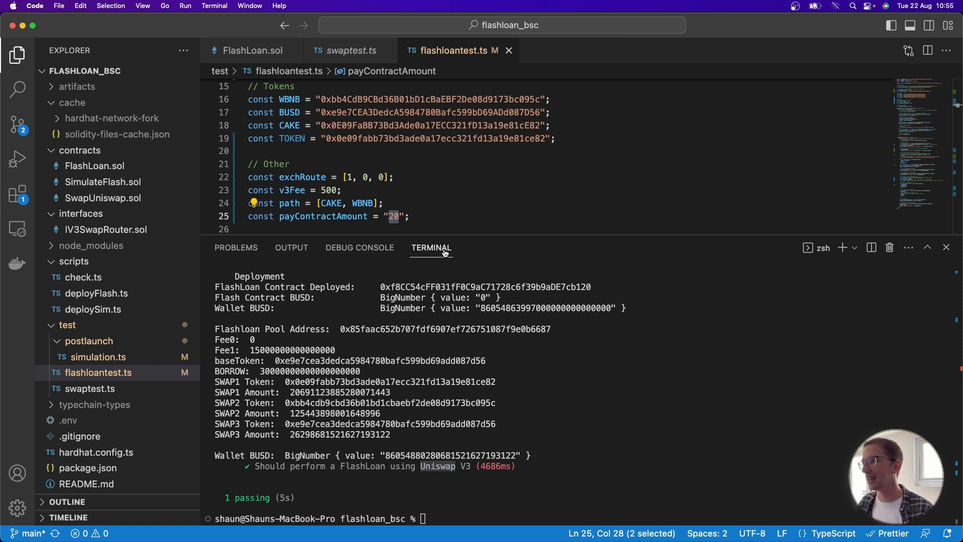
Change payContractAmount from 20 to 0 in flashloantest.ts before rerunning the tests
{"action": "double_click", "coordinate": [289, 99]}
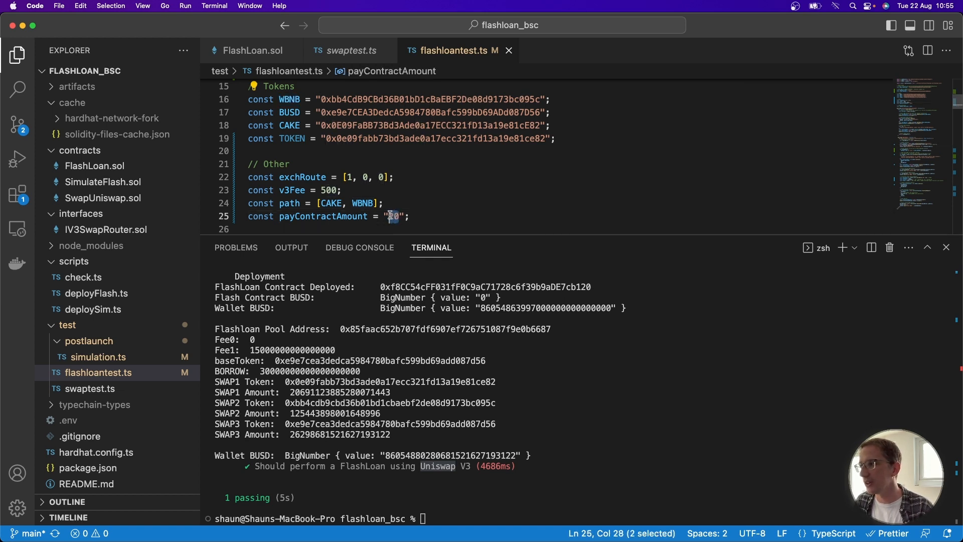
{"action": "type", "text": "0"}
{"action": "left_click", "coordinate": [585, 518]}
{"action": "type", "text": "npx hardhat test"}
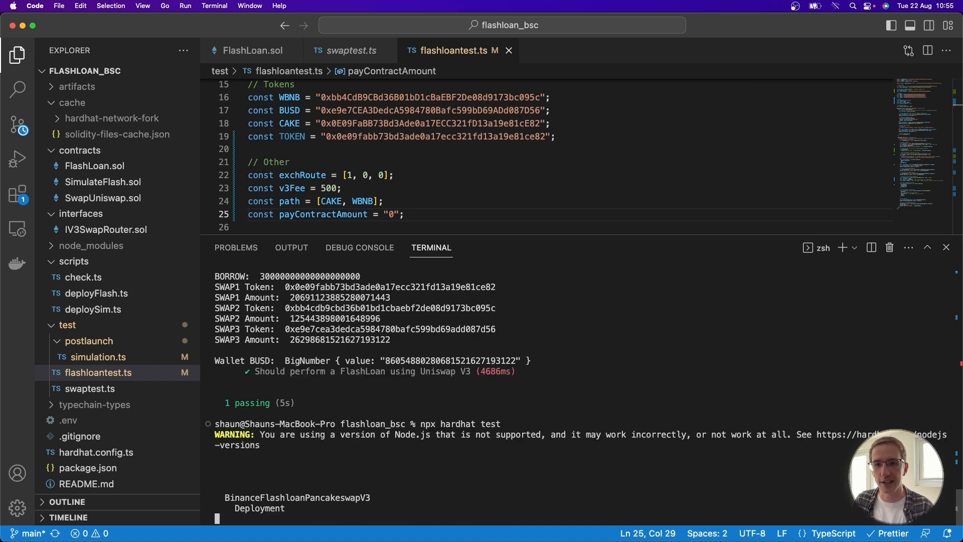
Highlight the 'transfer amount exceeds balance' revert reason in the failing test output
{"action": "scroll", "scroll_direction": "down", "scroll_amount": 3}
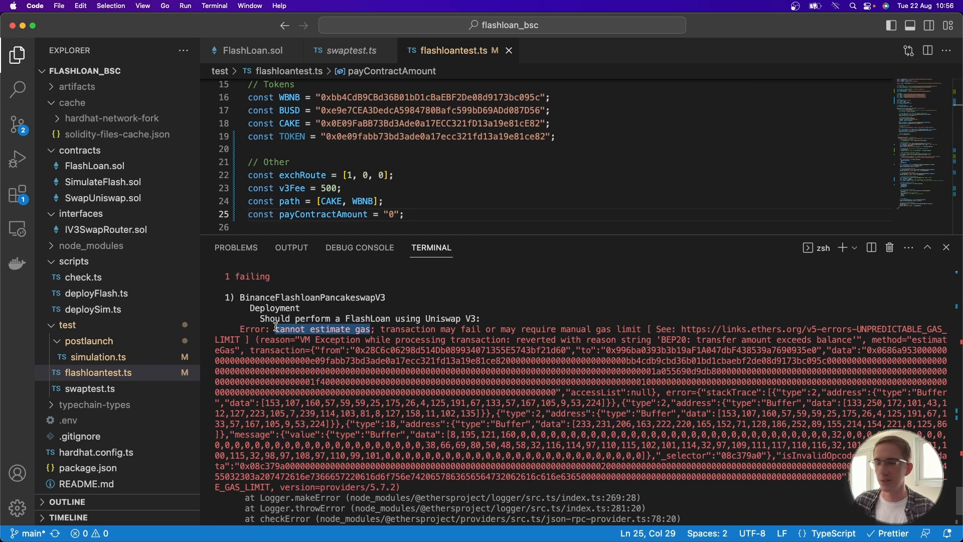
{"action": "mouse_move", "coordinate": [479, 377]}
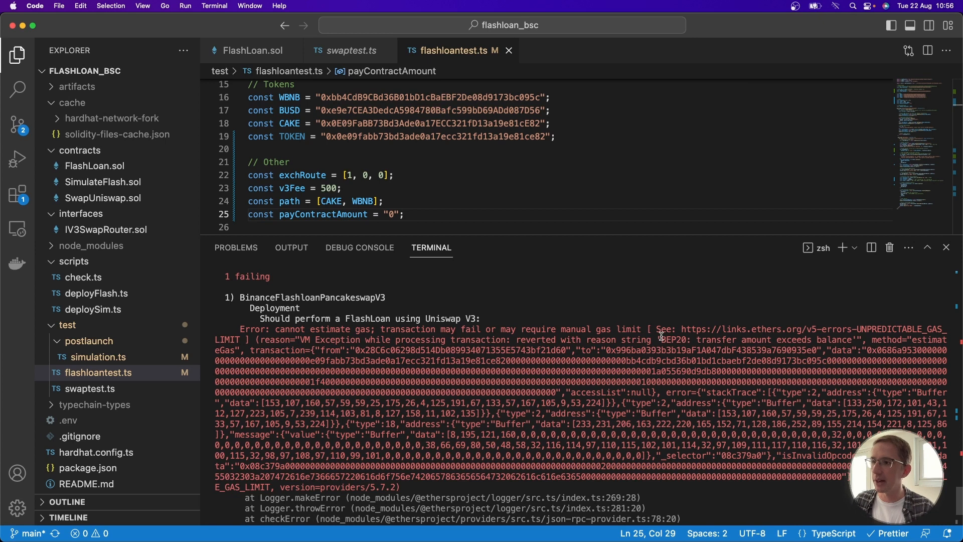
{"action": "double_click", "coordinate": [675, 339]}
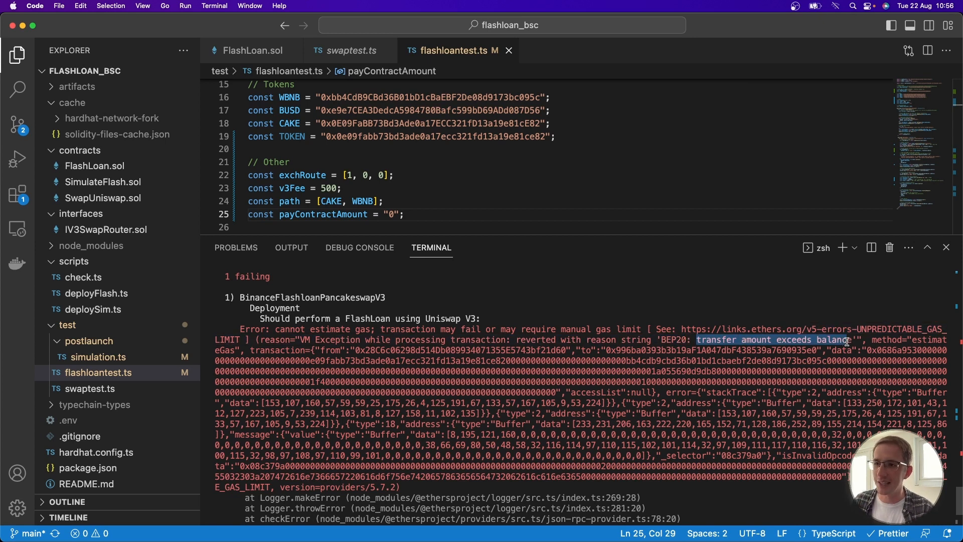
{"action": "mouse_move", "coordinate": [850, 399]}
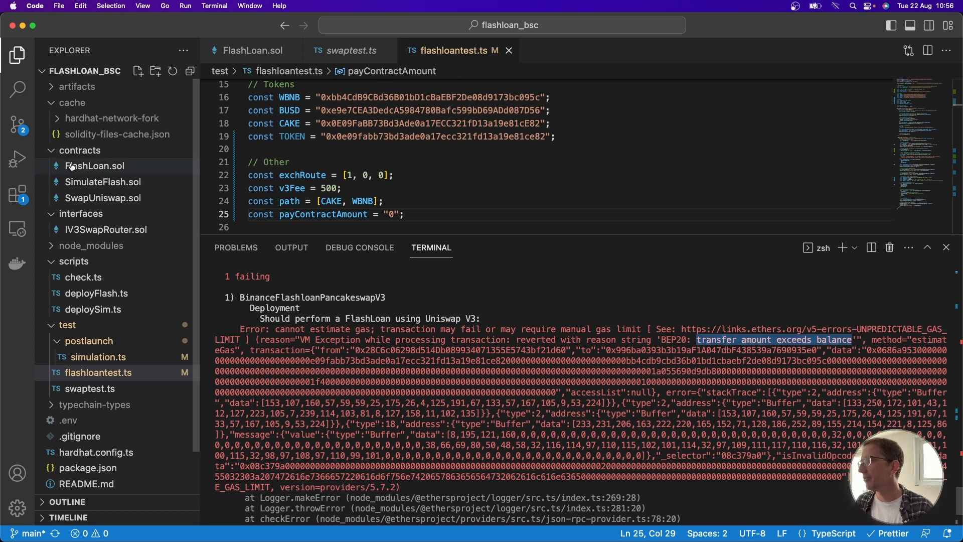
Show FlashLoan.sol's Repay Flashloan block and mark a safeTransfer repayment line
{"action": "left_click", "coordinate": [94, 166]}
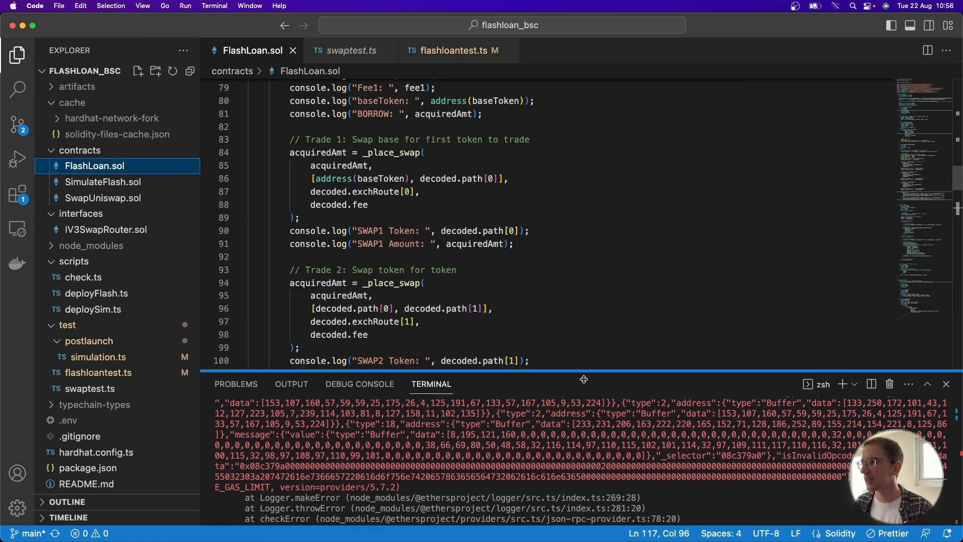
{"action": "scroll", "scroll_direction": "down", "scroll_amount": 3}
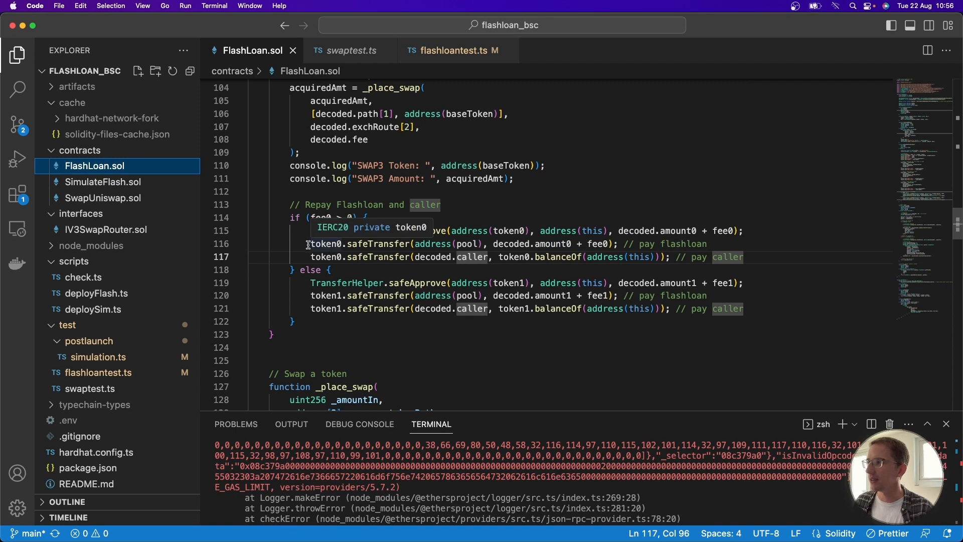
{"action": "left_click_drag", "start_coordinate": [310, 244], "coordinate": [581, 244]}
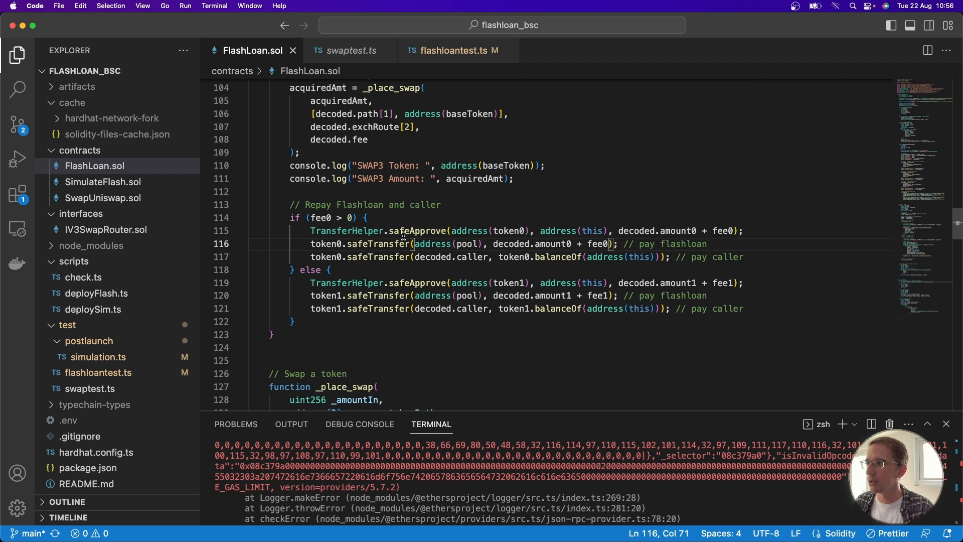
{"action": "mouse_move", "coordinate": [324, 243]}
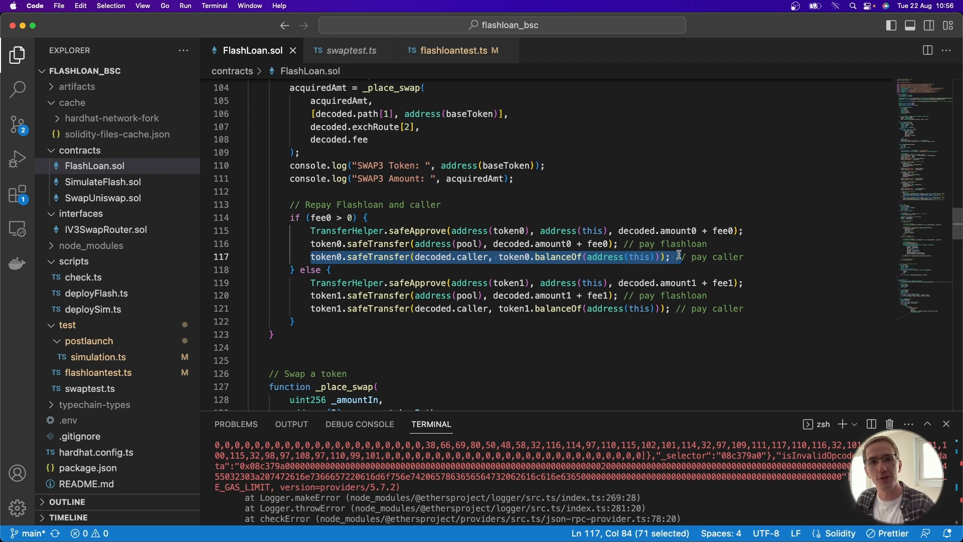
{"action": "mouse_move", "coordinate": [623, 243]}
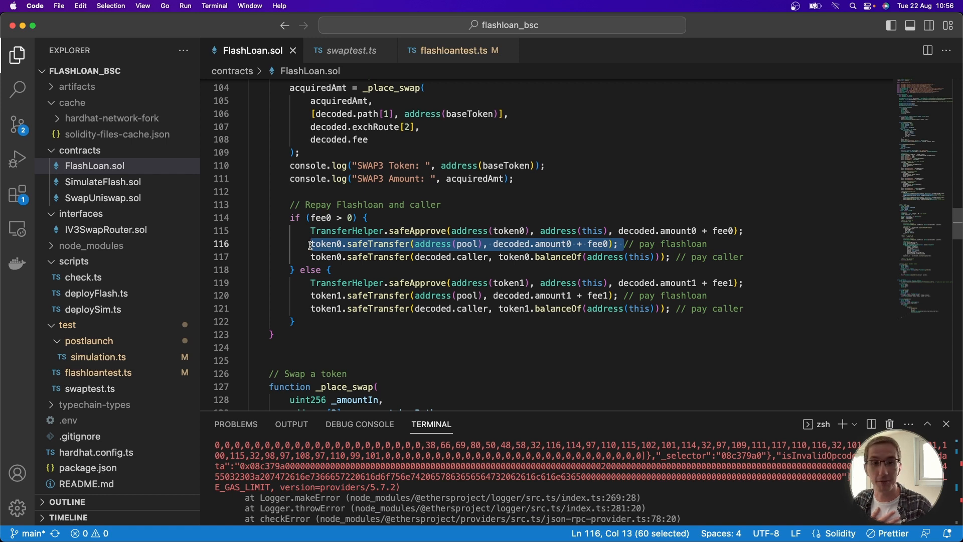
{"action": "mouse_move", "coordinate": [569, 430]}
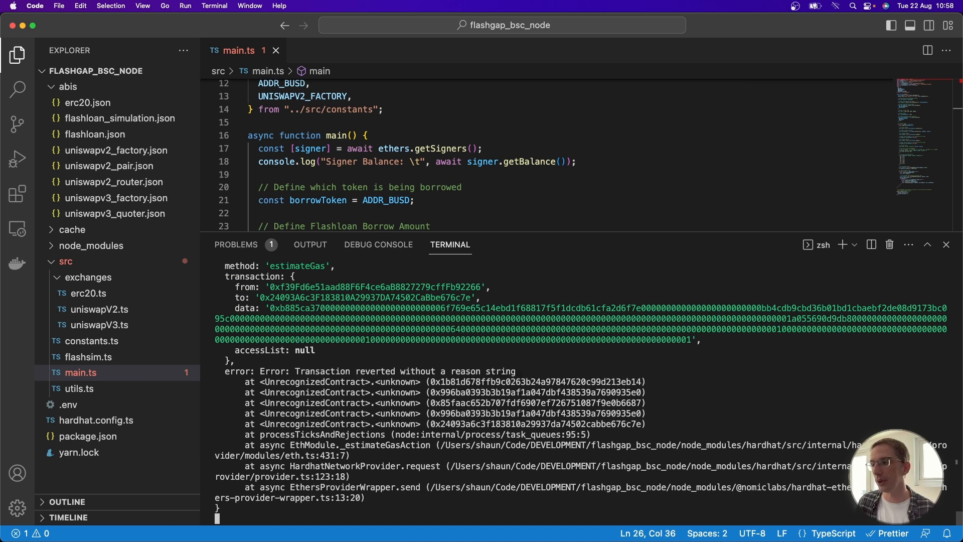
Scroll through main.ts output as each trade reverts without a reason string
{"action": "scroll", "scroll_direction": "down", "scroll_amount": 3}
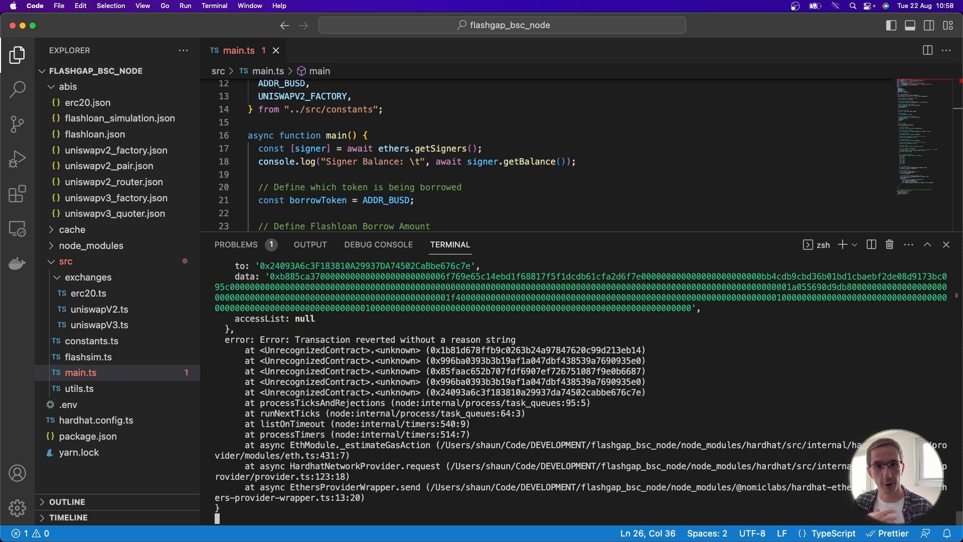
{"action": "scroll", "scroll_direction": "down", "scroll_amount": 3}
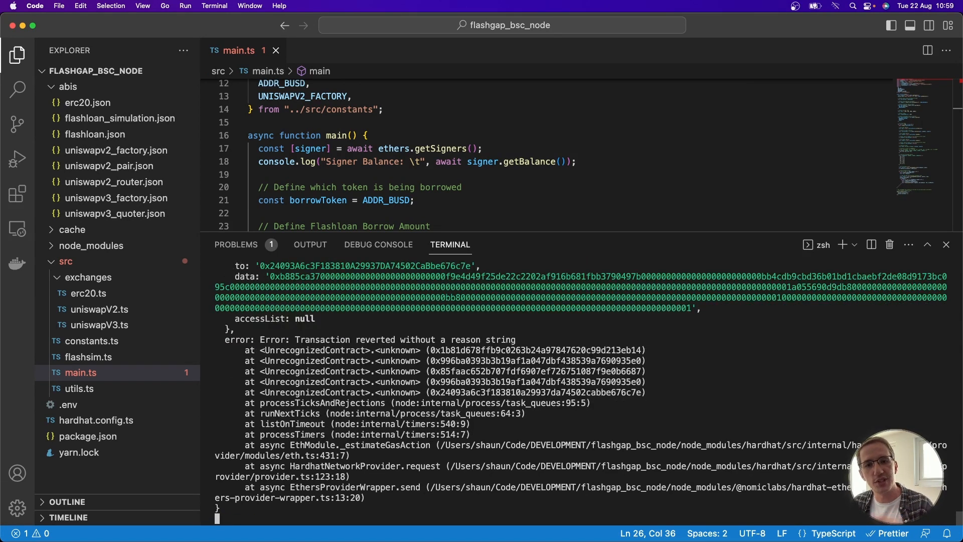
{"action": "scroll", "scroll_direction": "down", "scroll_amount": 3}
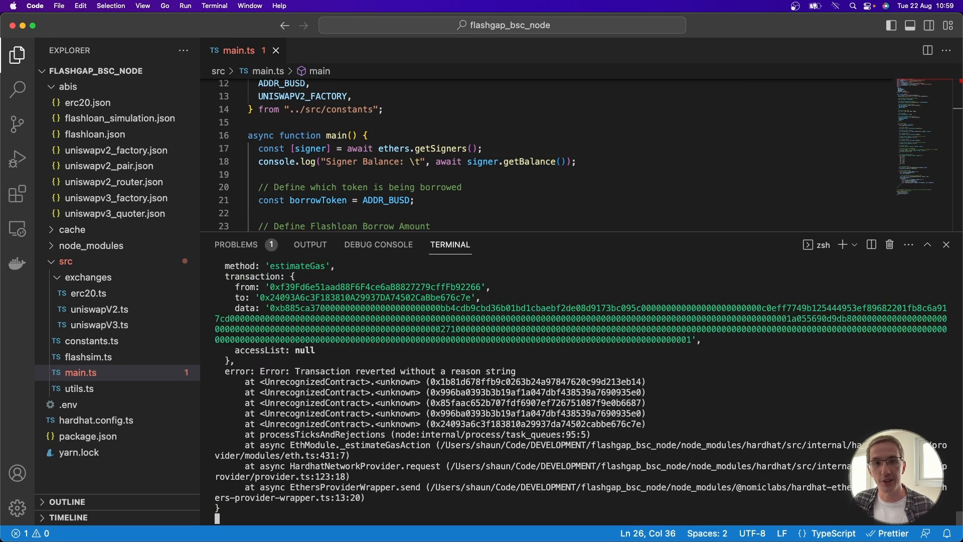
{"action": "scroll", "scroll_direction": "down", "scroll_amount": 3}
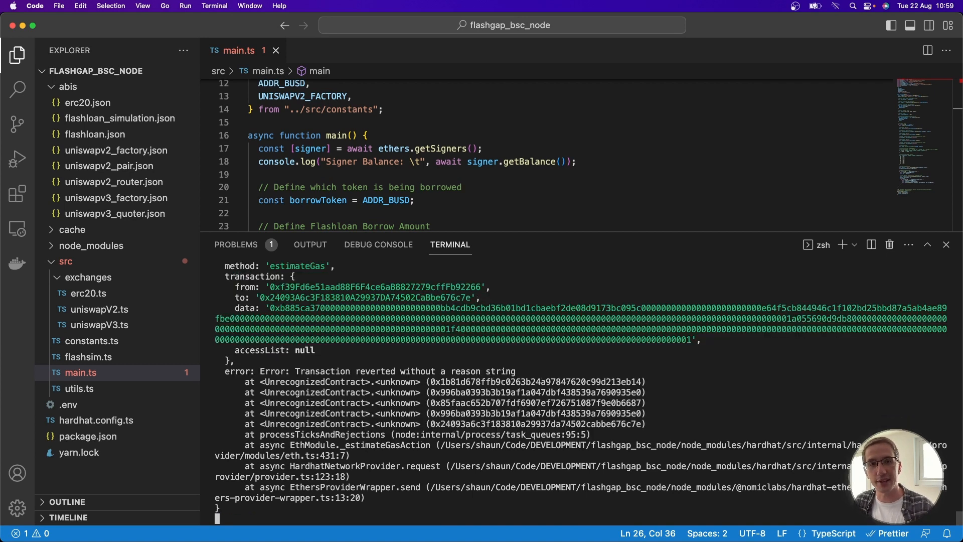
{"action": "scroll", "scroll_direction": "down", "scroll_amount": 3}
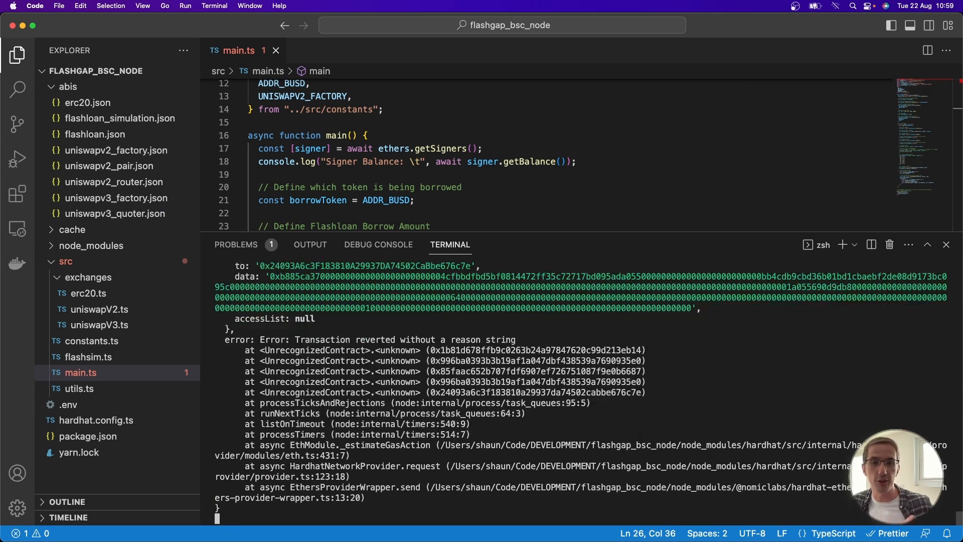
{"action": "scroll", "scroll_direction": "down", "scroll_amount": 3}
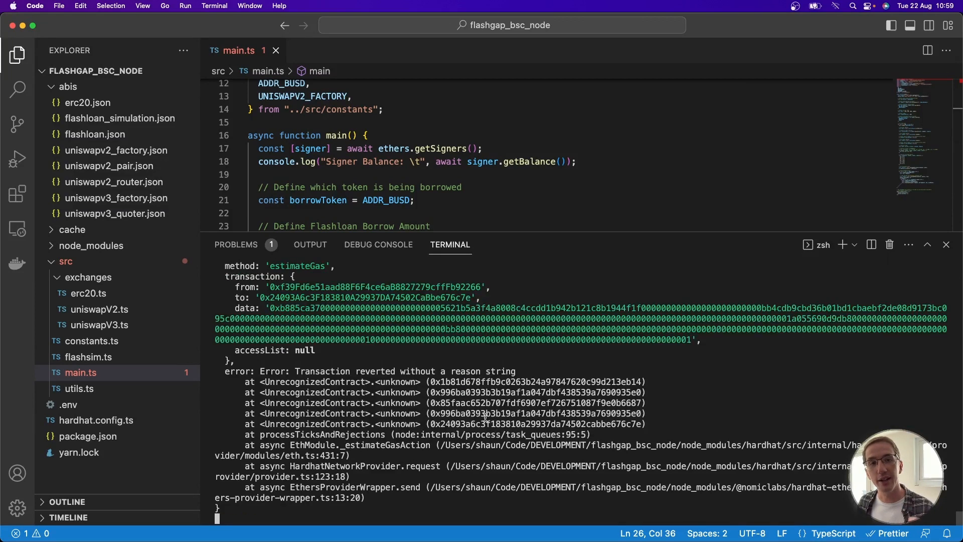
{"action": "scroll", "scroll_direction": "down", "scroll_amount": 3}
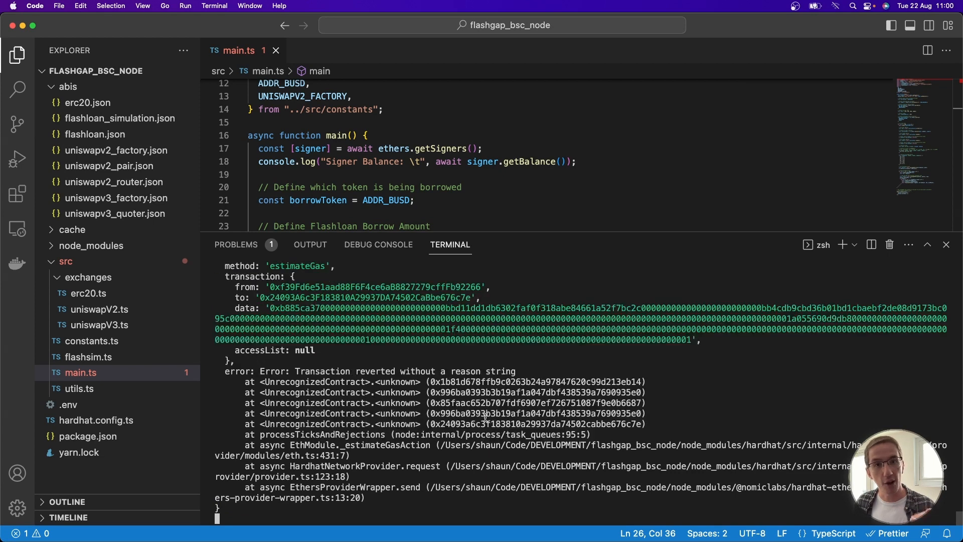
{"action": "scroll", "scroll_direction": "down", "scroll_amount": 3}
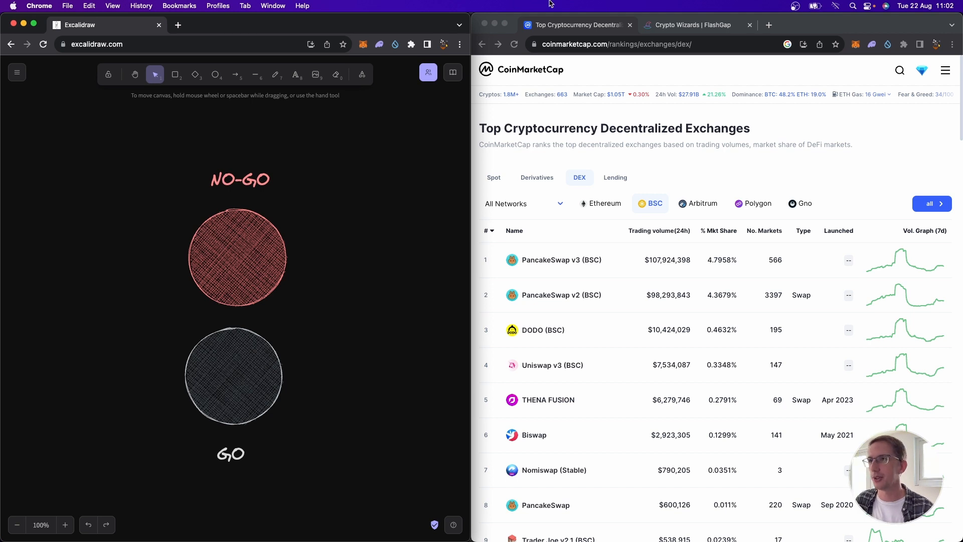
Browse the Crypto Wizards FlashGap opportunity cards beside the NO-GO/GO sketch
{"action": "left_click", "coordinate": [691, 24]}
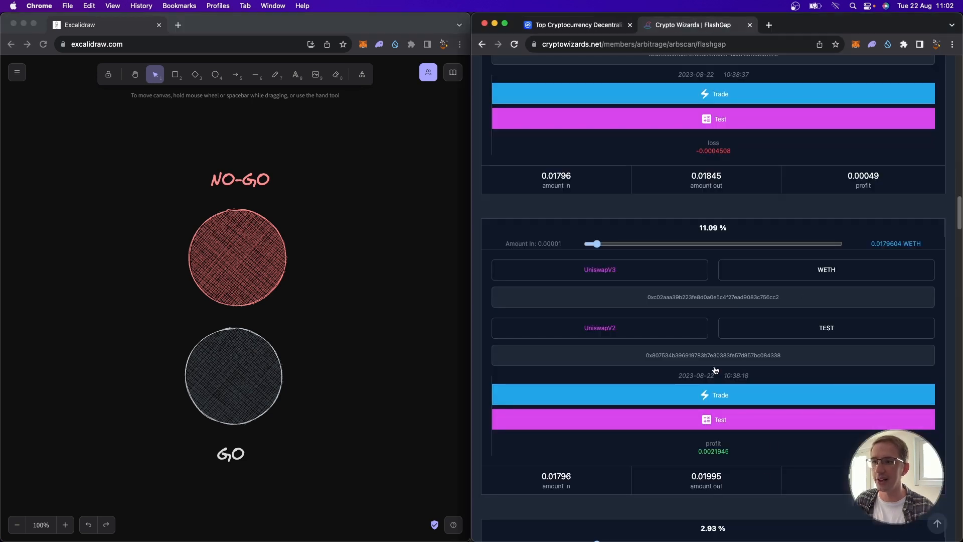
{"action": "scroll", "scroll_direction": "down", "scroll_amount": 3}
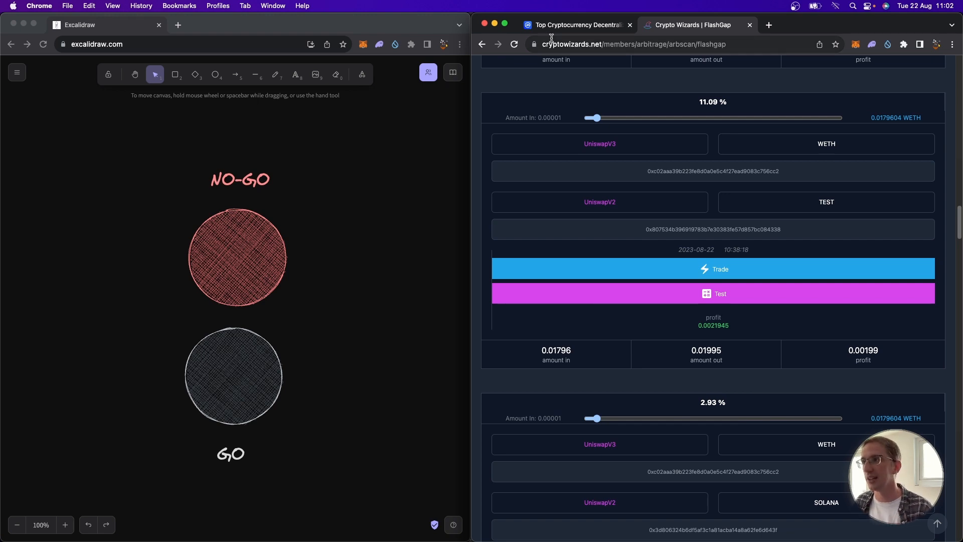
{"action": "left_click", "coordinate": [574, 24]}
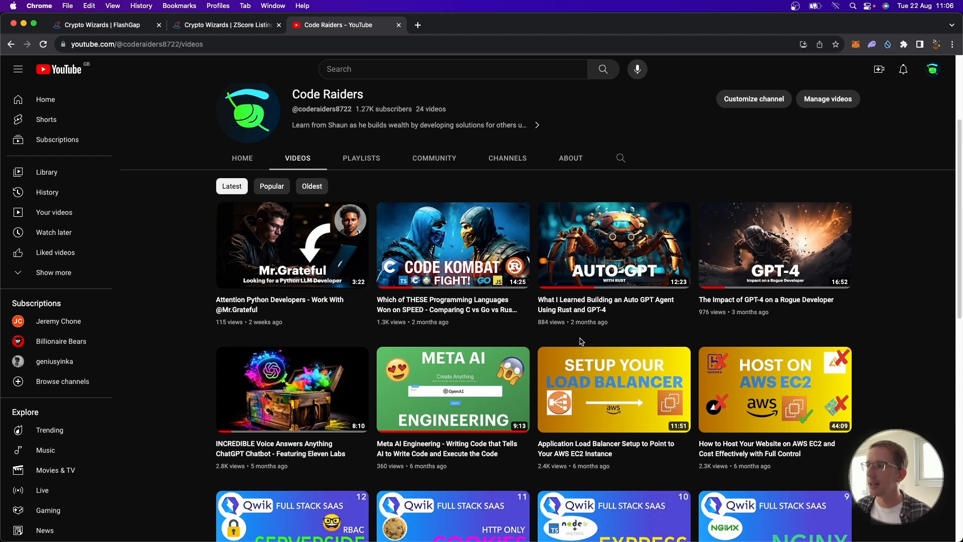
{"action": "mouse_move", "coordinate": [612, 245]}
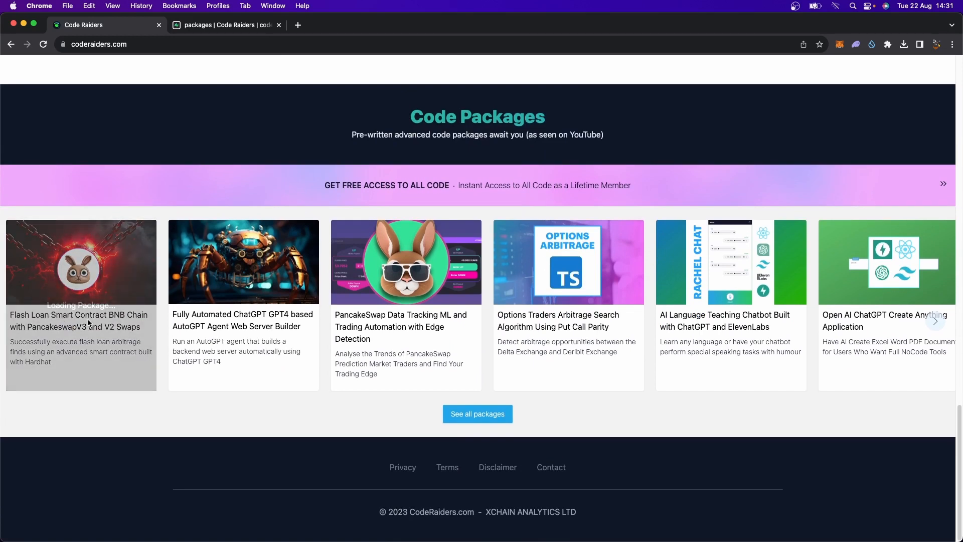
{"action": "left_click", "coordinate": [80, 261]}
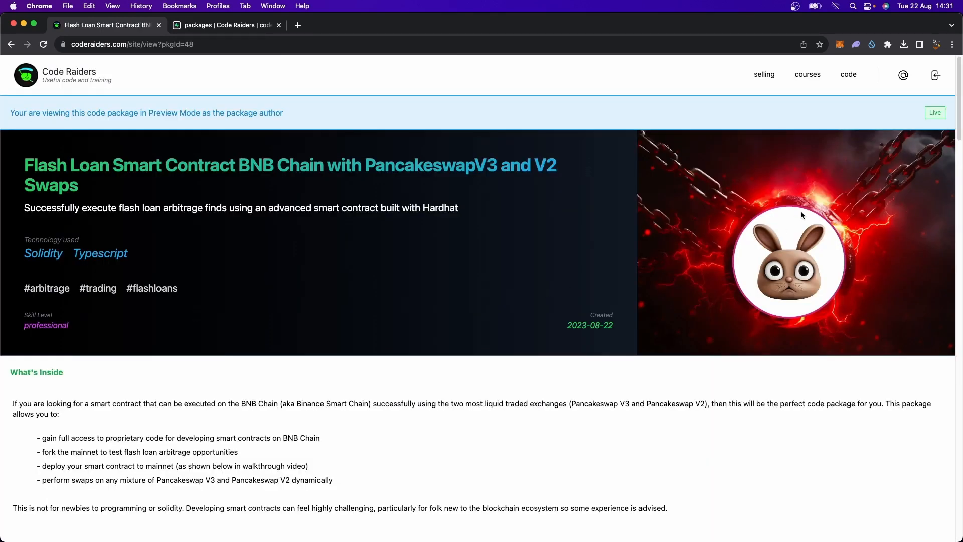
{"action": "scroll", "scroll_direction": "down", "scroll_amount": 3}
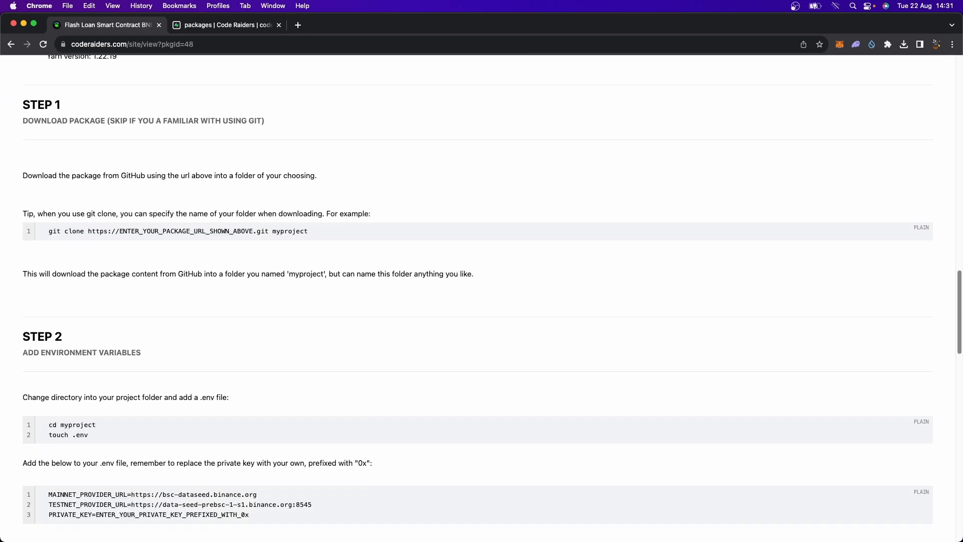
{"action": "scroll", "scroll_direction": "down", "scroll_amount": 3}
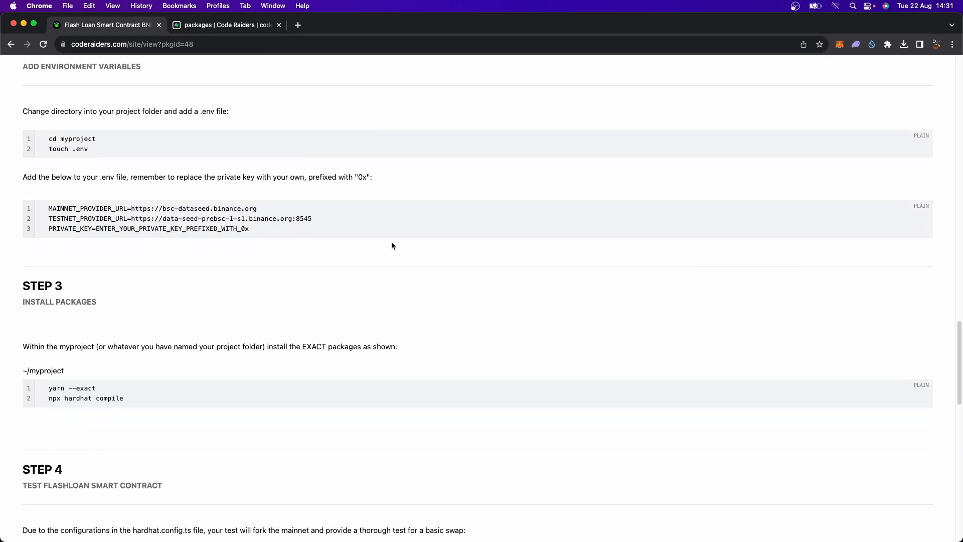
{"action": "scroll", "scroll_direction": "down", "scroll_amount": 3}
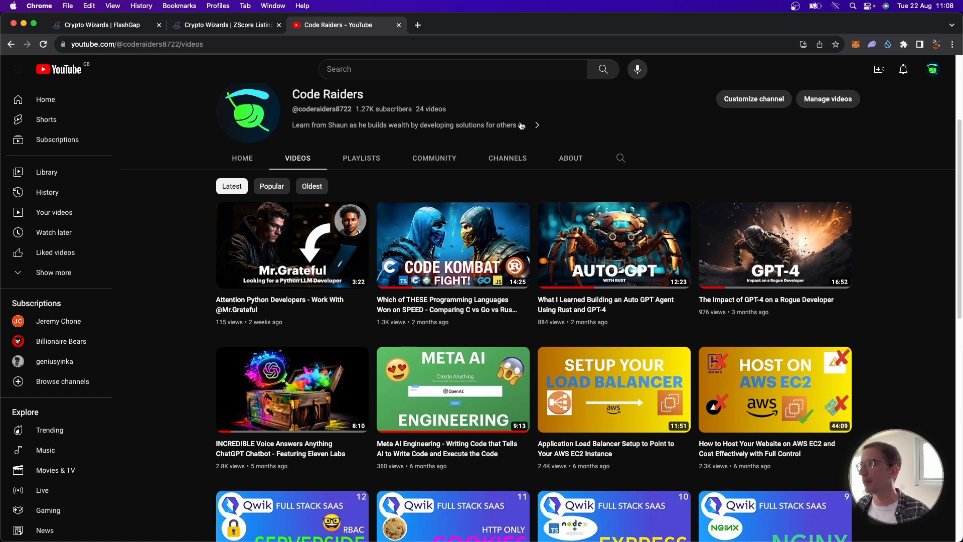
Return to the FlashGap scan results listing the USDT profit and GUSD loss routes
{"action": "left_click", "coordinate": [104, 24]}
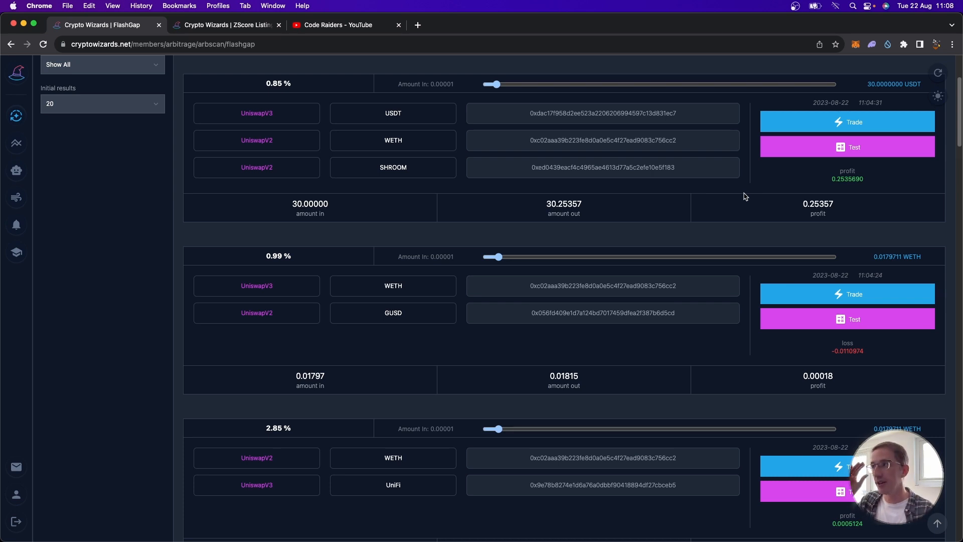
{"action": "mouse_move", "coordinate": [228, 24]}
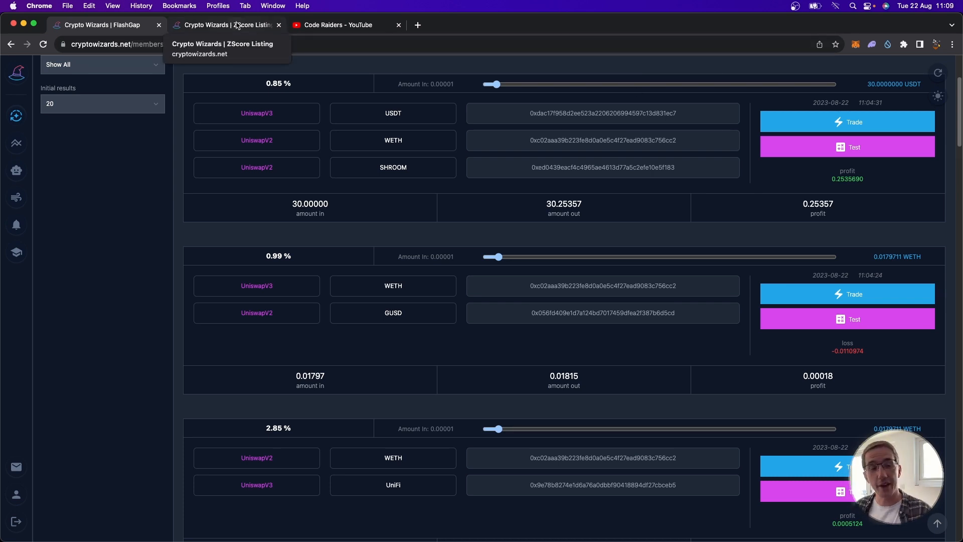